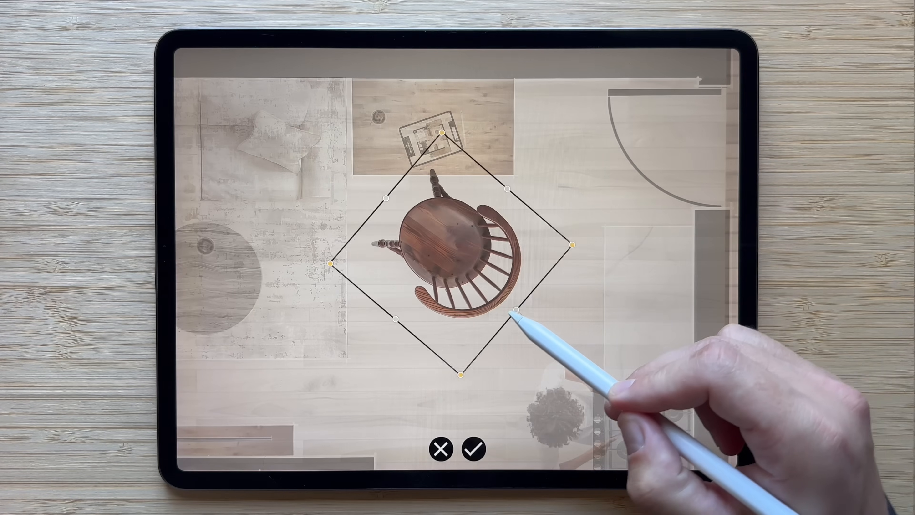
Step: Rotate the wooden chair image to a diagonal angle beside the desk
click(474, 449)
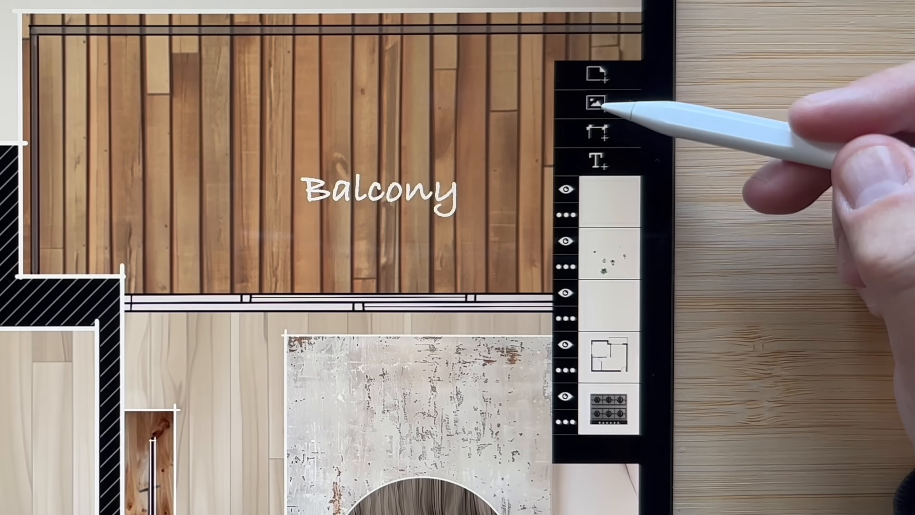
Step: Import the leafy plant photo from the Library and size it over the Balcony area
click(595, 103)
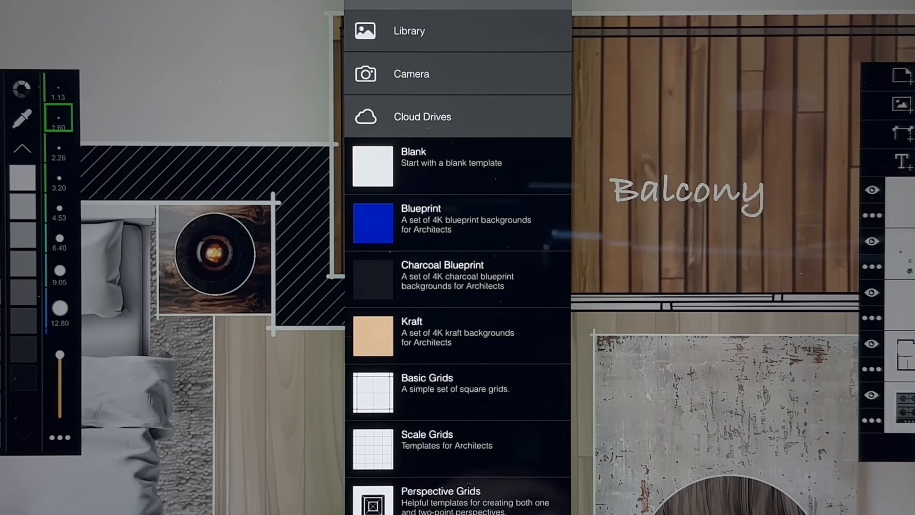
click(408, 31)
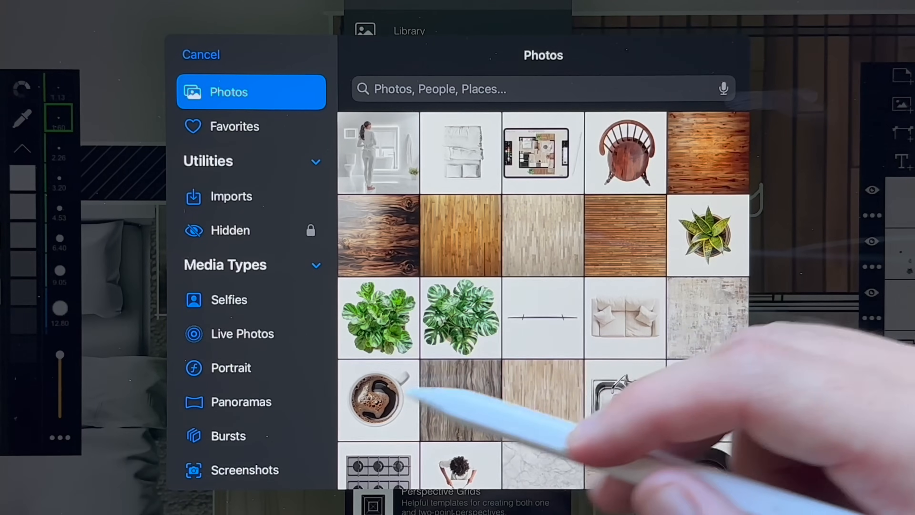
click(377, 318)
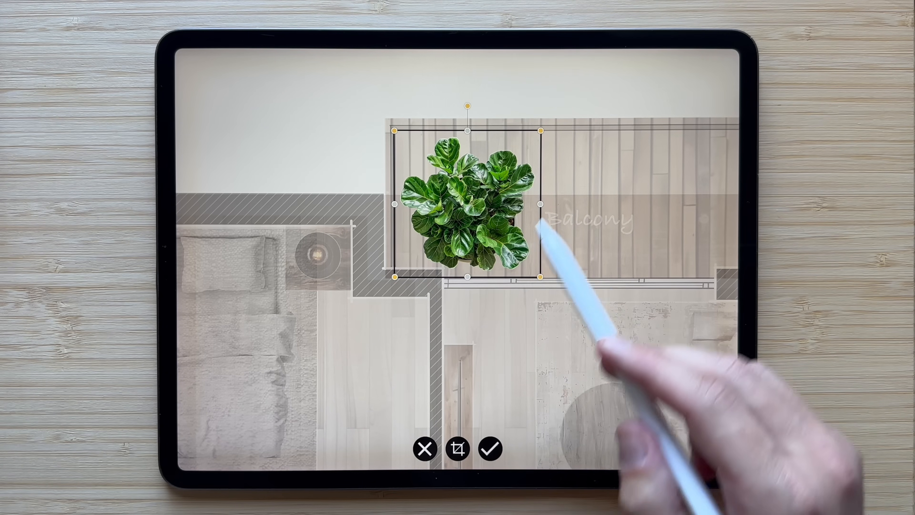
click(489, 455)
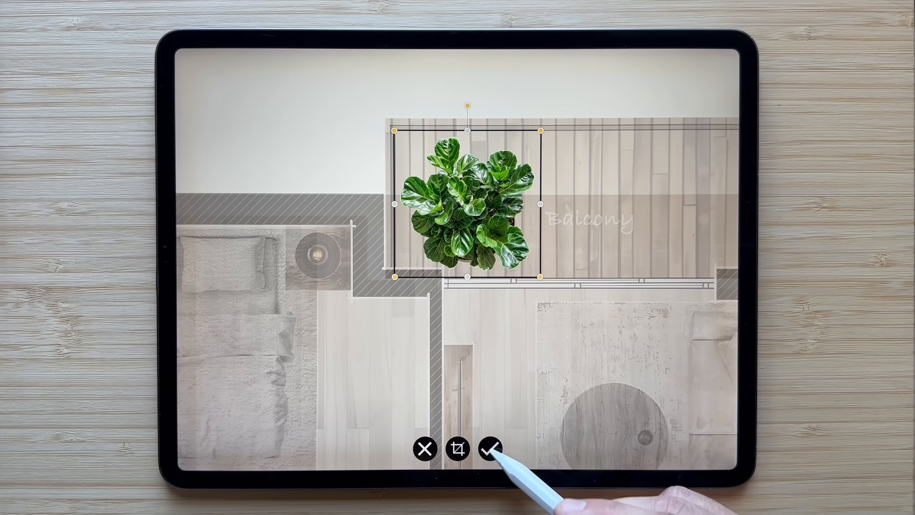
Step: Confirm the plant image's placement on the balcony
click(489, 449)
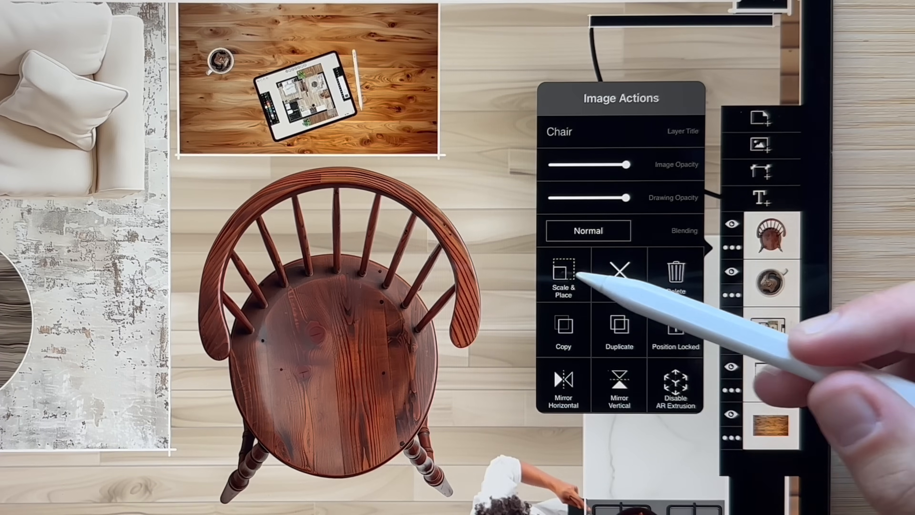
Step: Scale and rotate the chair image so it sits at the wooden desk, then confirm
click(562, 272)
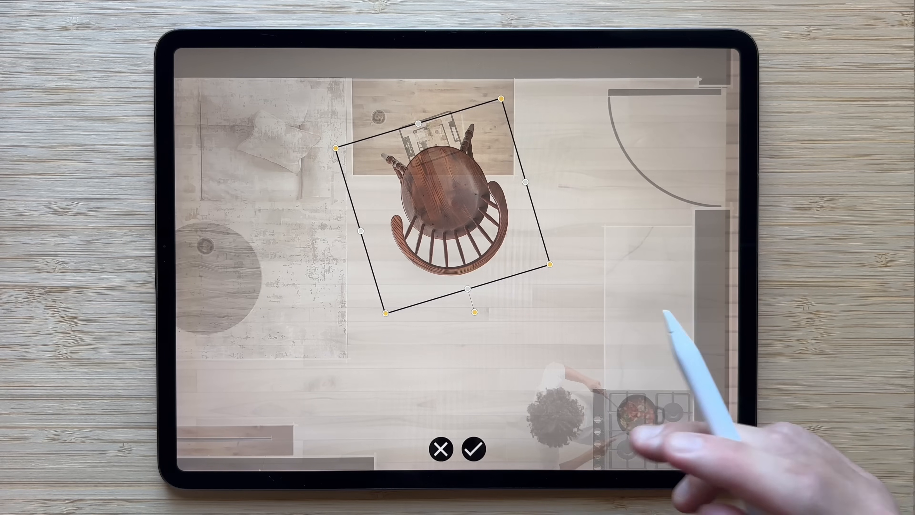
click(473, 452)
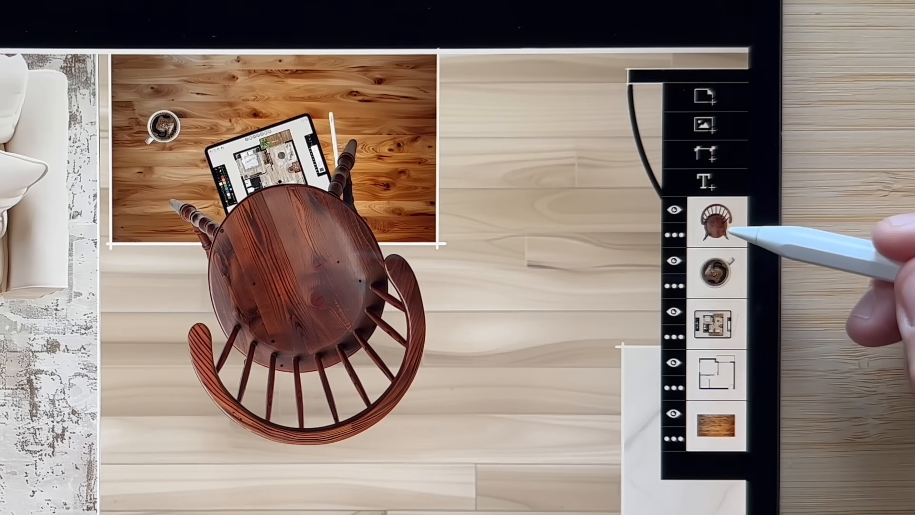
Step: Reopen the chair layer's Scale & Place and set a new rotation beside the desk
click(716, 225)
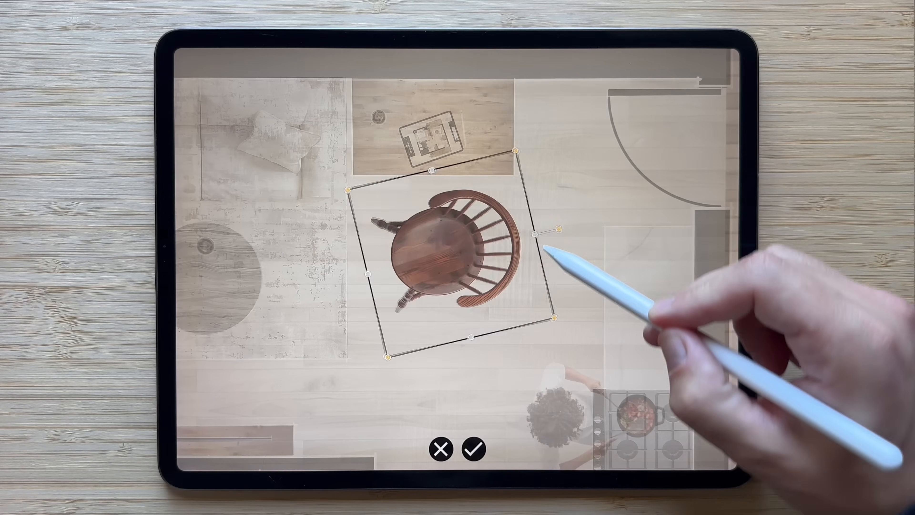
click(472, 452)
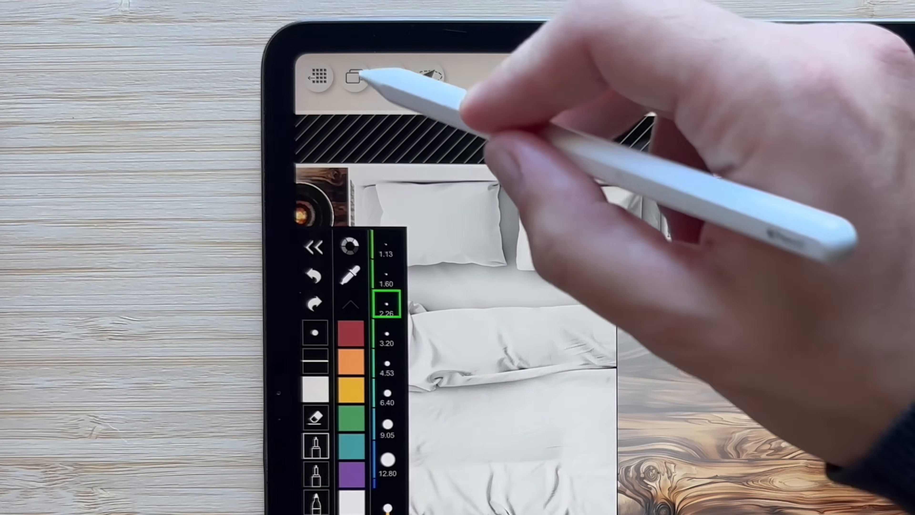
Step: Show the layers list and bring the measuring ruler onto the canvas over the wood texture
click(392, 76)
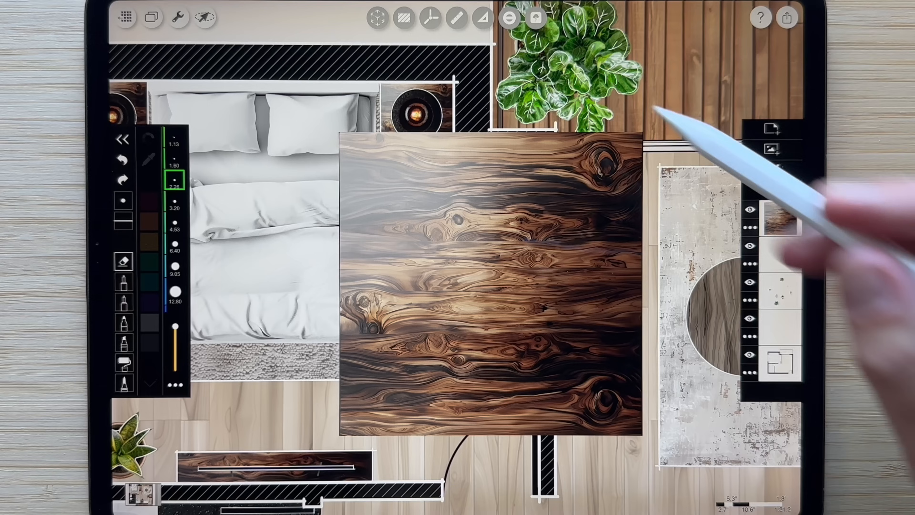
click(457, 19)
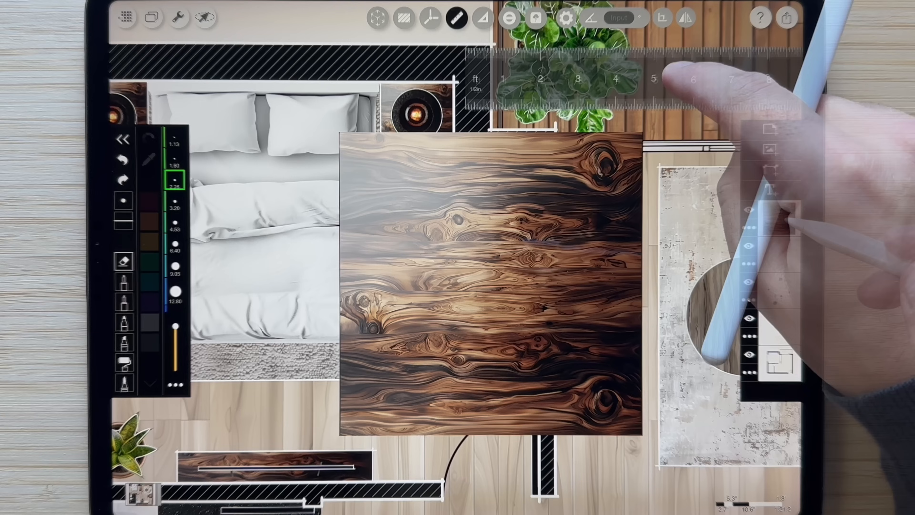
click(776, 216)
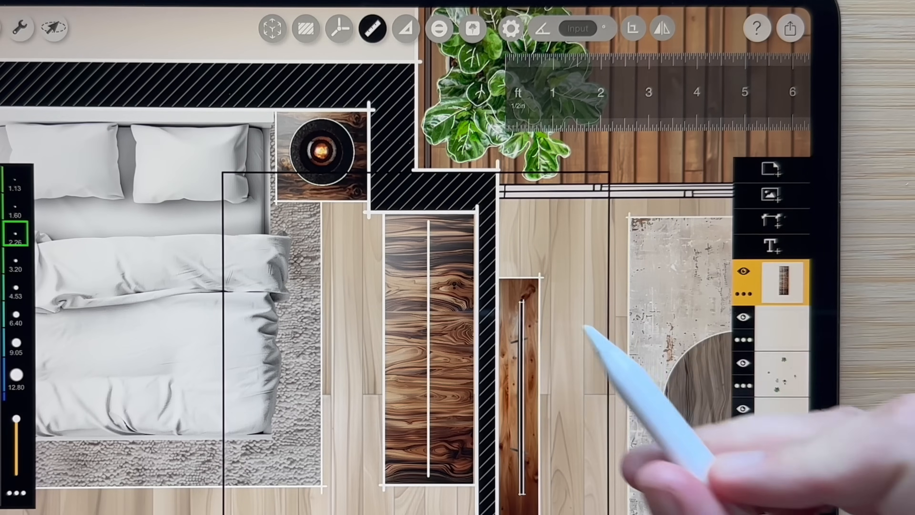
Step: Use the top toolbar while fitting the duplicated wood texture into the second door opening
click(510, 29)
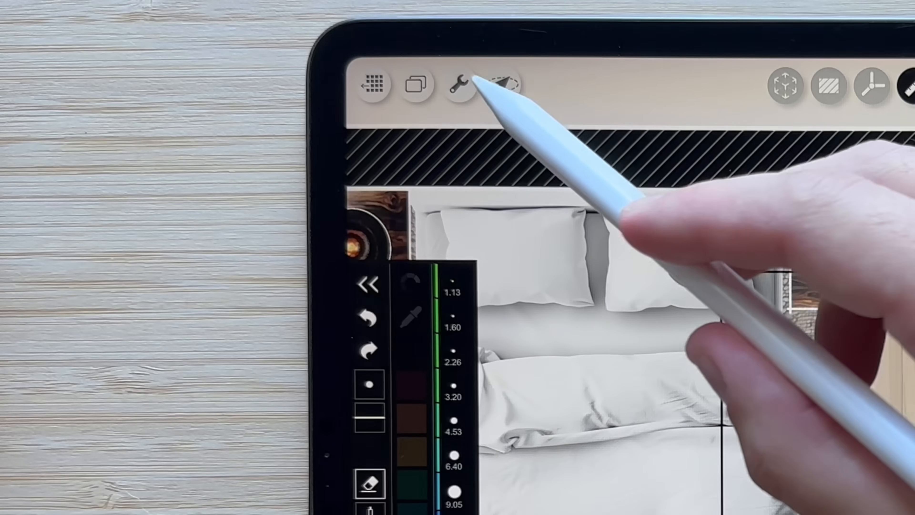
click(461, 85)
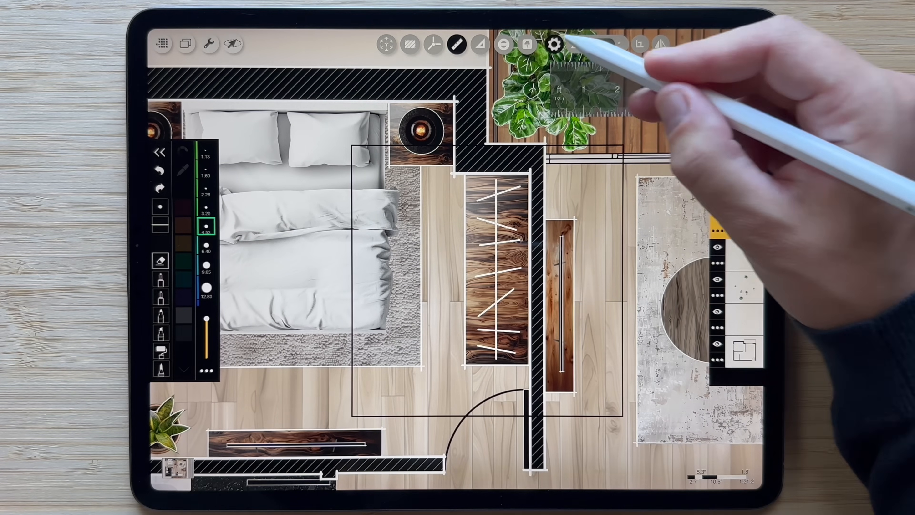
click(554, 43)
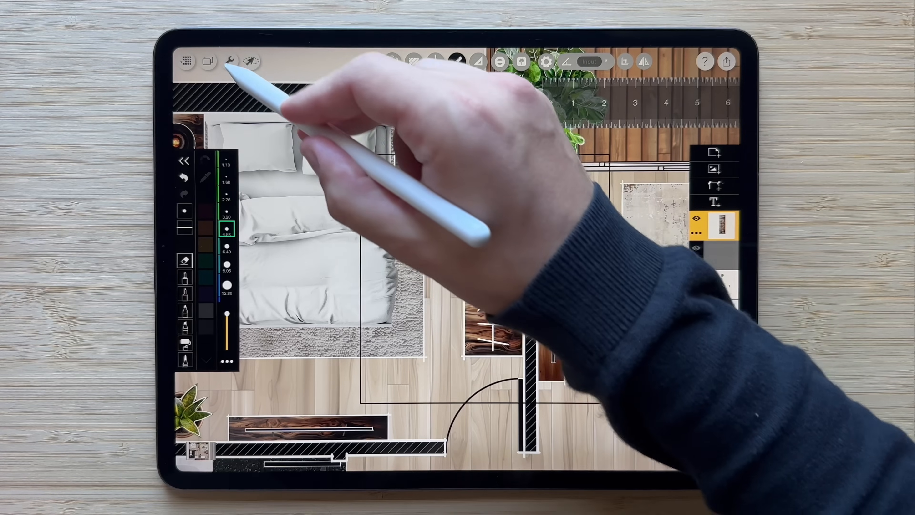
click(229, 63)
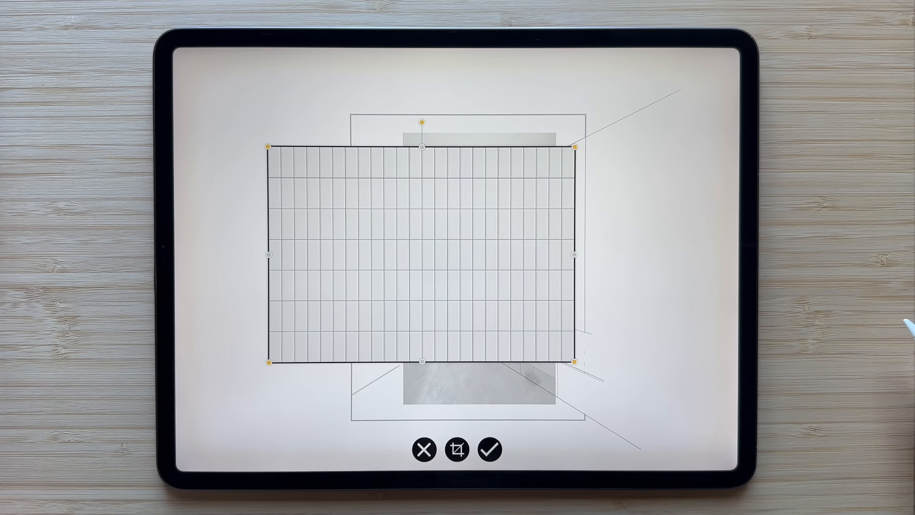
Step: Confirm the white vertical tile image placed over the bathroom perspective
click(489, 454)
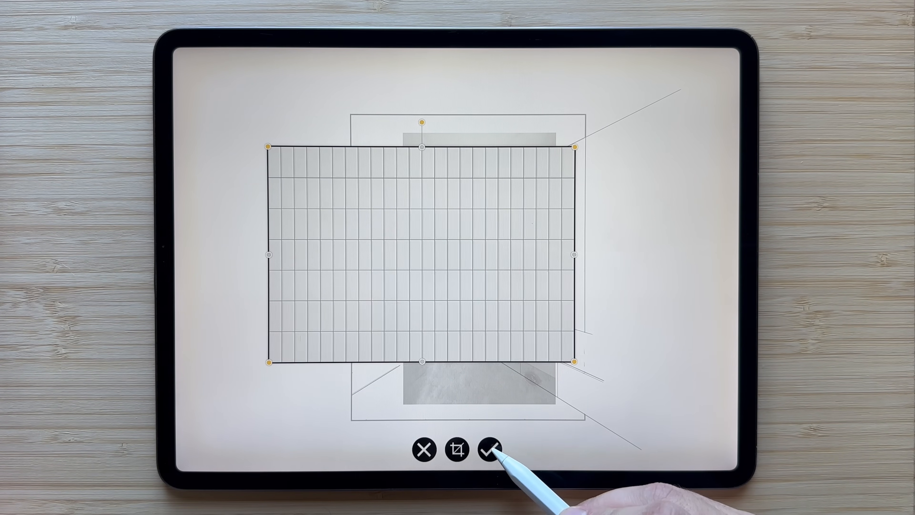
click(488, 450)
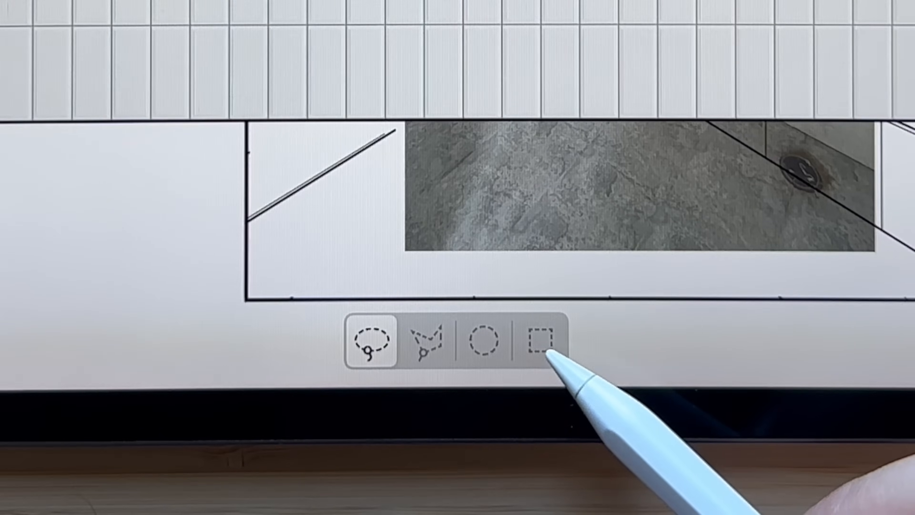
Step: Box-select the tile image with the rectangular selection and begin a free transform
click(537, 340)
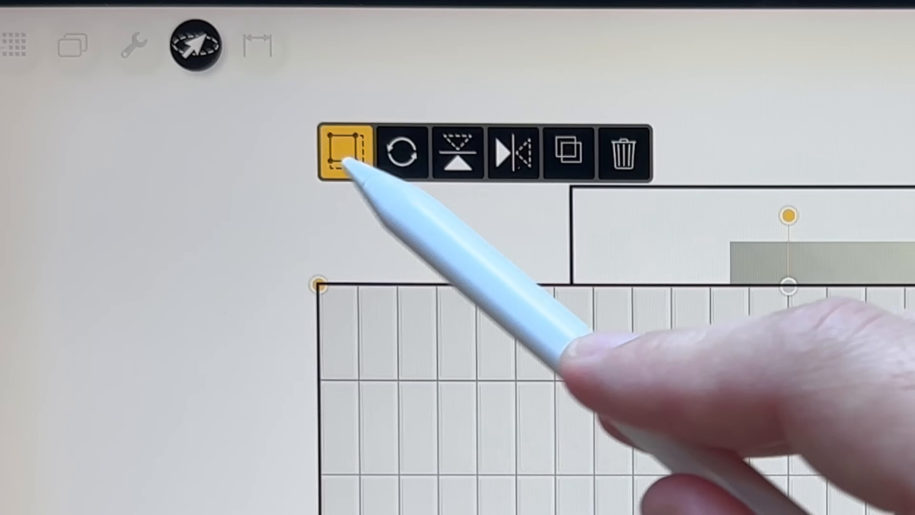
click(343, 151)
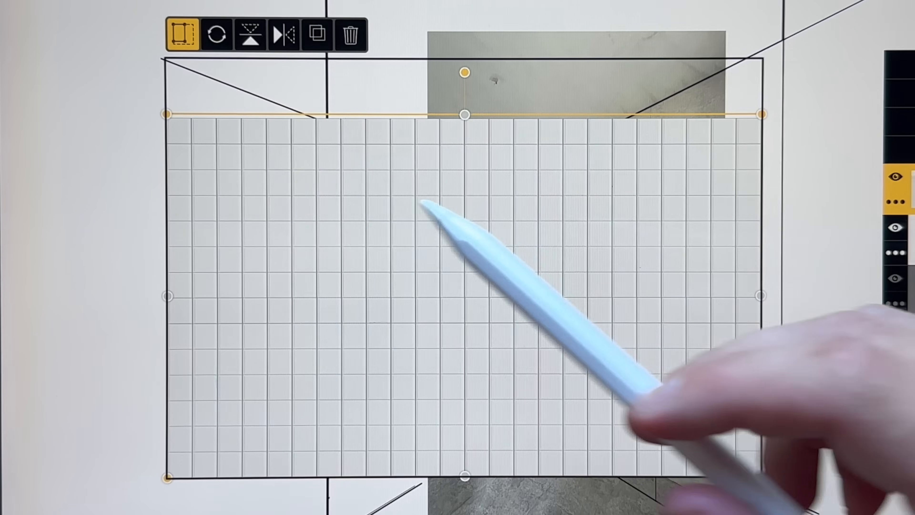
Step: Switch to Distort 3D and pull the tile corners toward the wall's vanishing lines
click(182, 33)
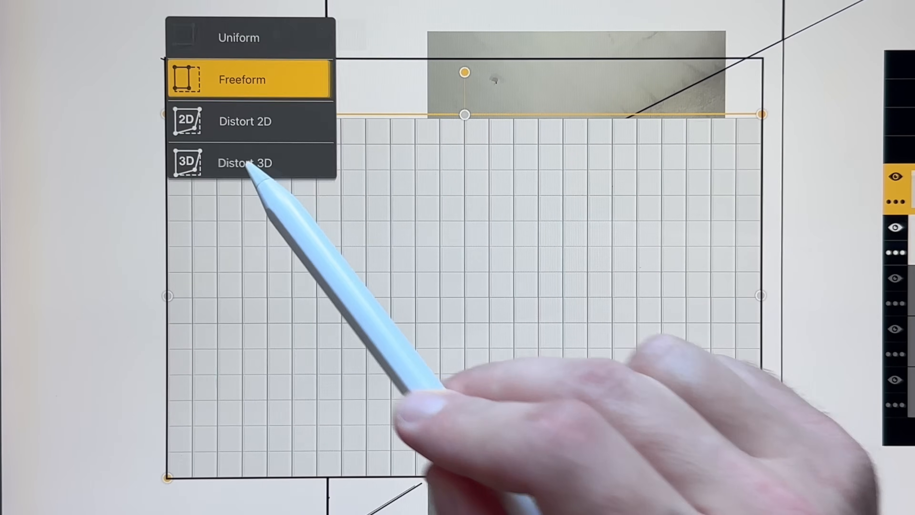
click(244, 162)
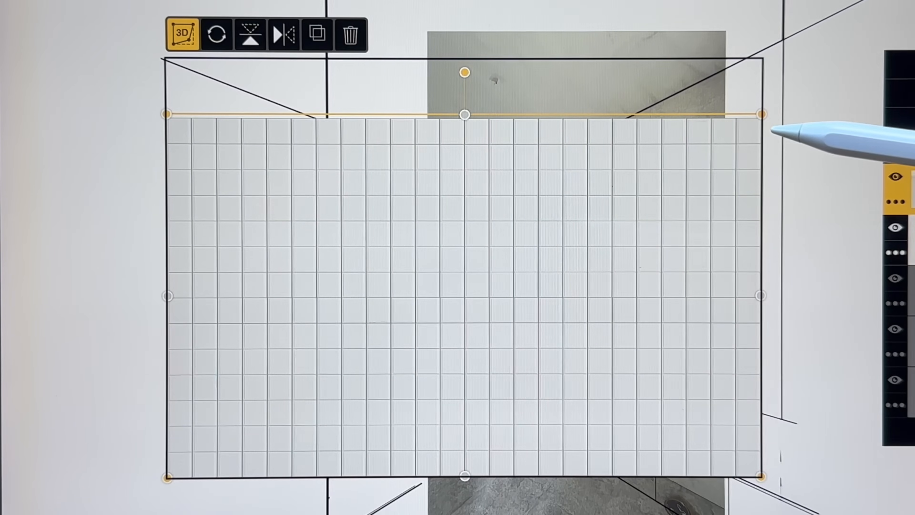
drag(759, 114, 585, 180)
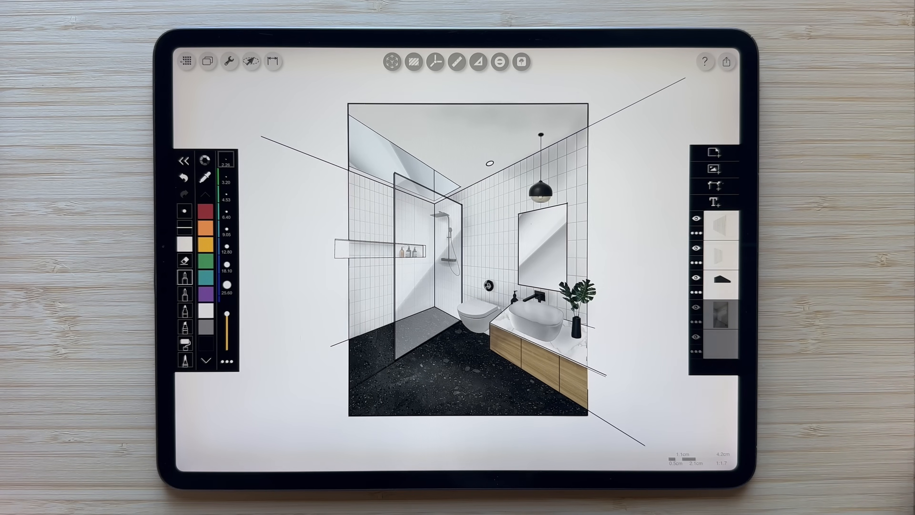
Step: Switch to Photos from the Dock and open the photo of the woman in the white bathroom
drag(457, 502, 457, 438)
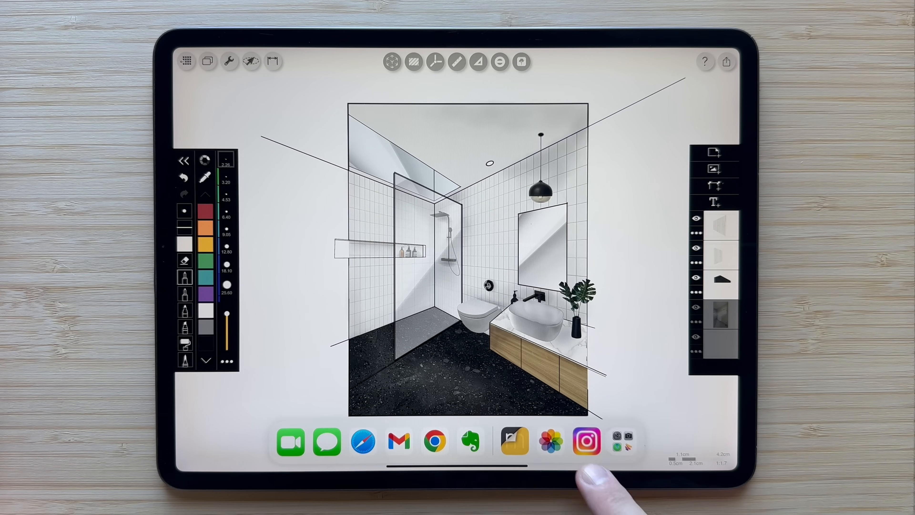
click(550, 441)
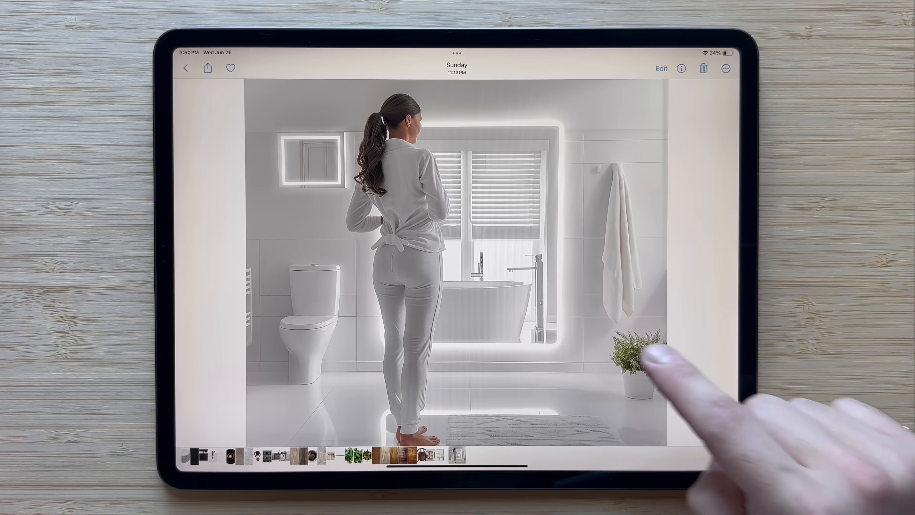
click(456, 256)
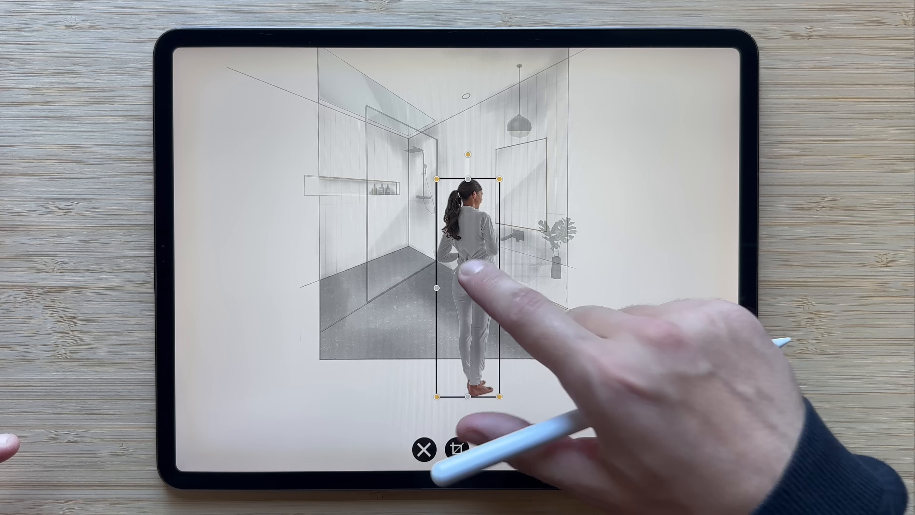
Step: Insert the cutout standing-woman photo into the bathroom sketch with its transform box active
click(456, 449)
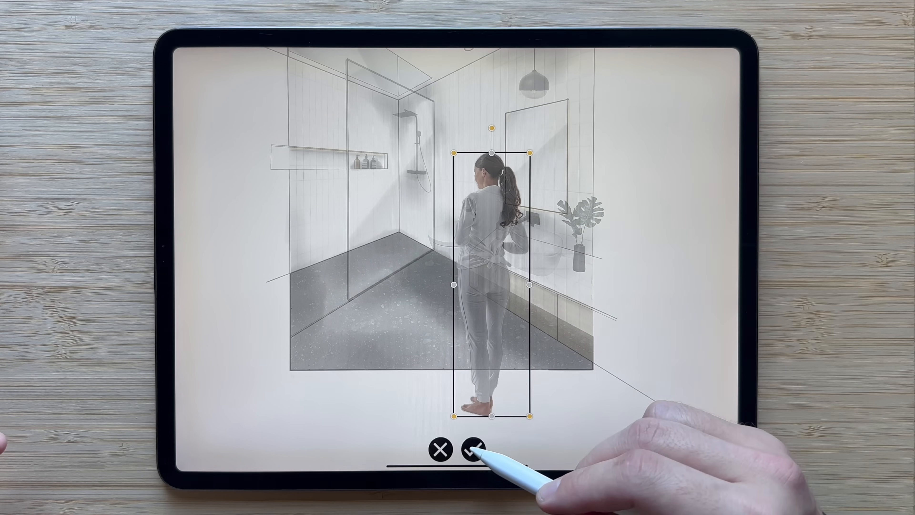
Step: Confirm the enlarged woman figure standing on the terrazzo floor in front of the vanity
click(473, 451)
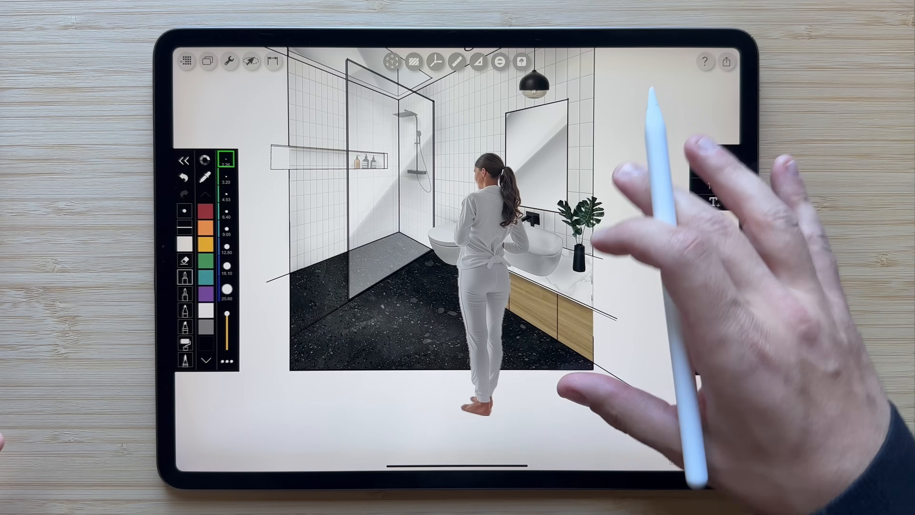